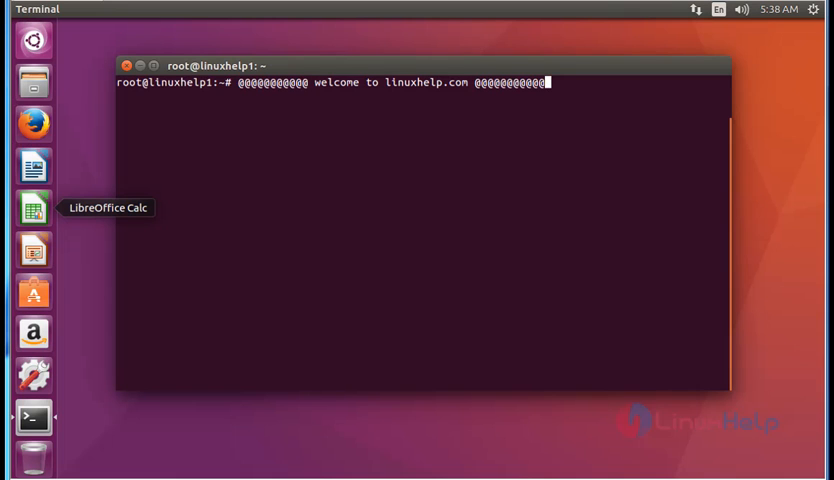
mouse_move(508, 240)
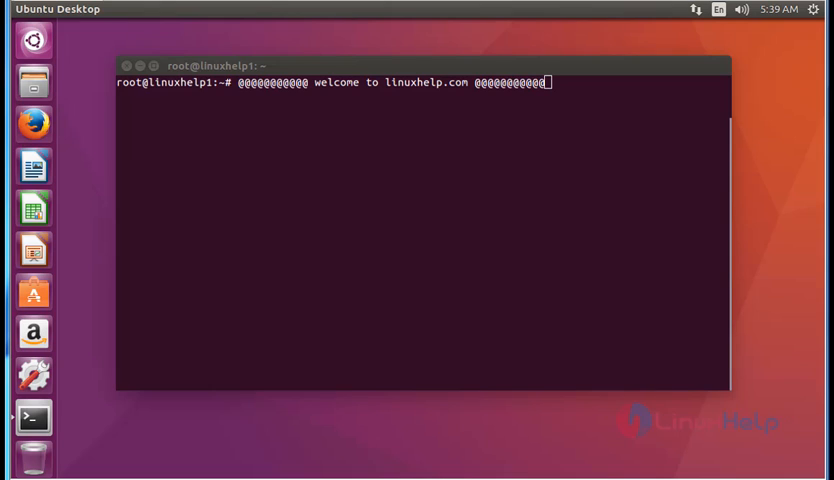
mouse_move(352, 353)
type("add-apt-repository ppa:kelleyk/emacs")
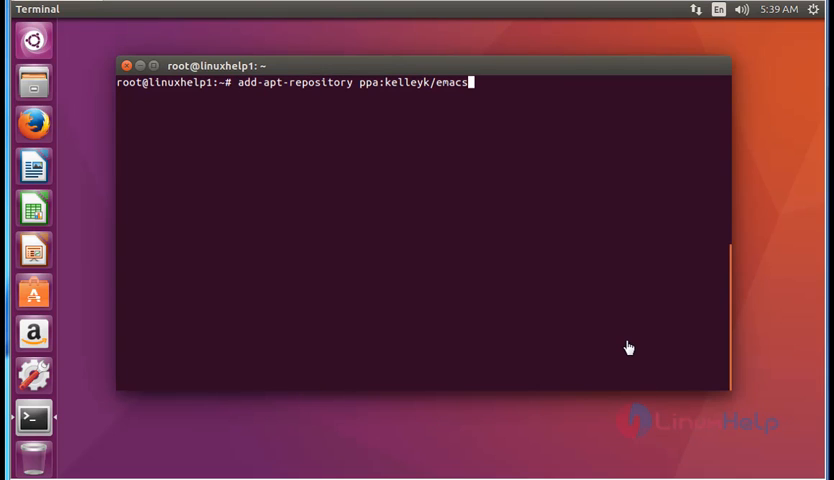
mouse_move(580, 323)
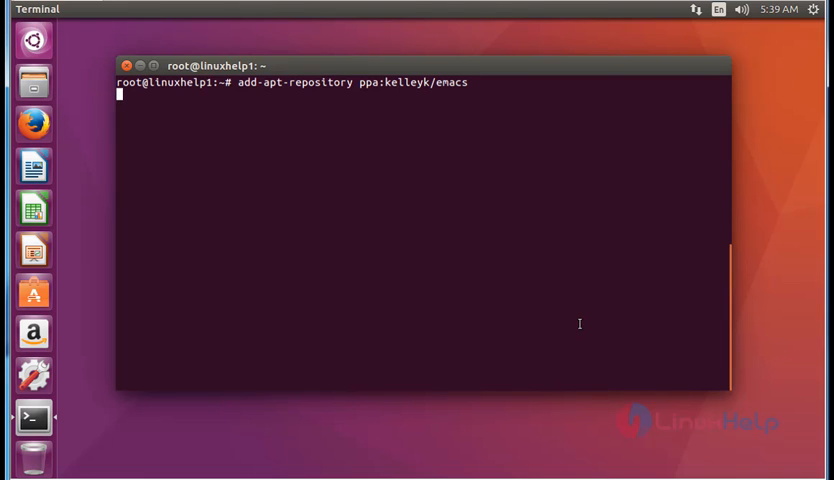
Confirm adding the ppa:kelleyk/emacs repository and its signing key
key("Return")
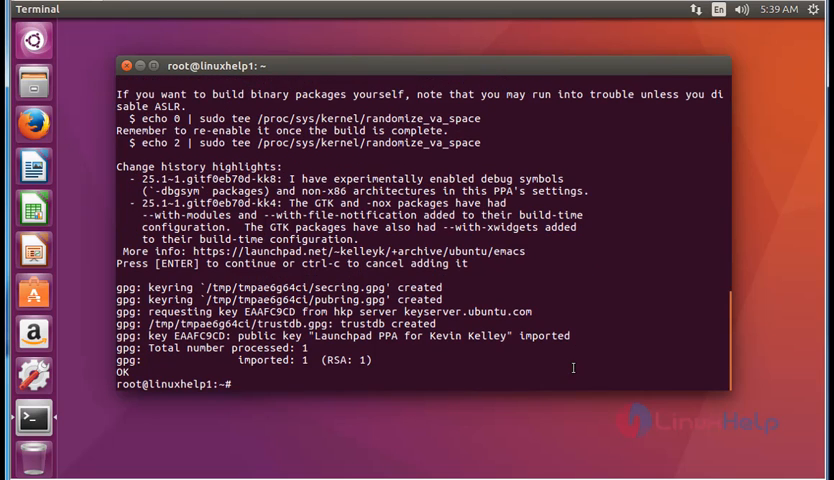
mouse_move(568, 367)
type("ap")
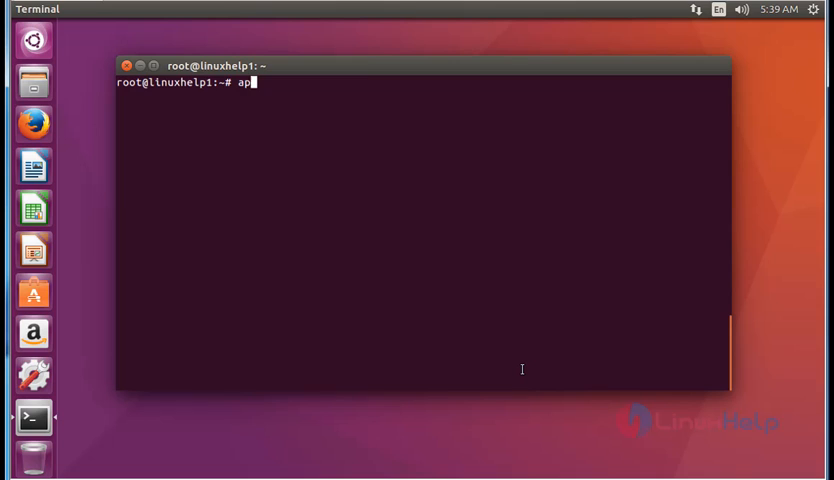
Run apt-get update to refresh the package lists
type("t-get")
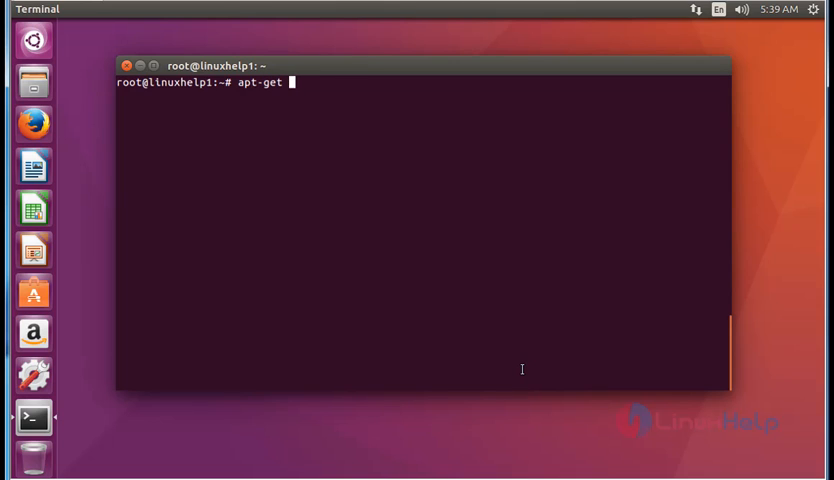
type("update")
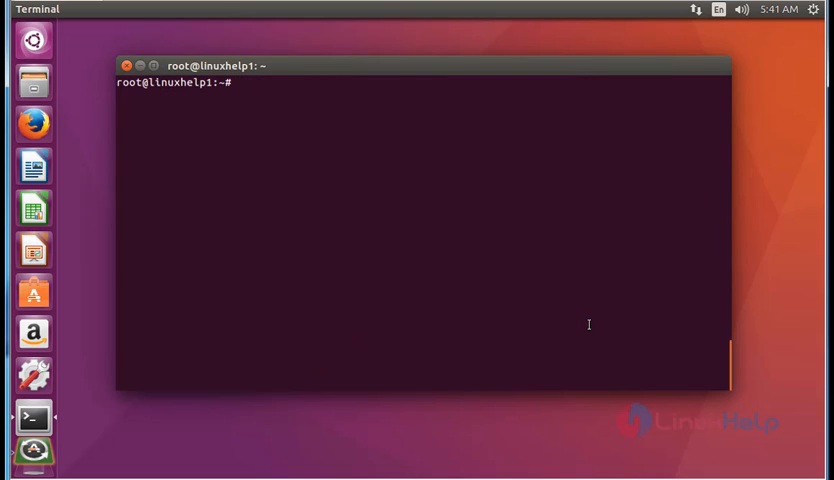
Install the emacs25 package with apt-get, answering y to the prompt
type("apt-")
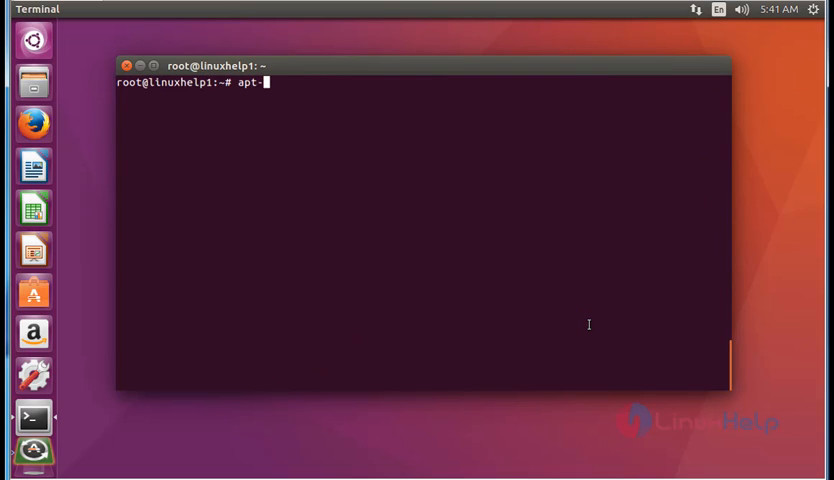
type("get install")
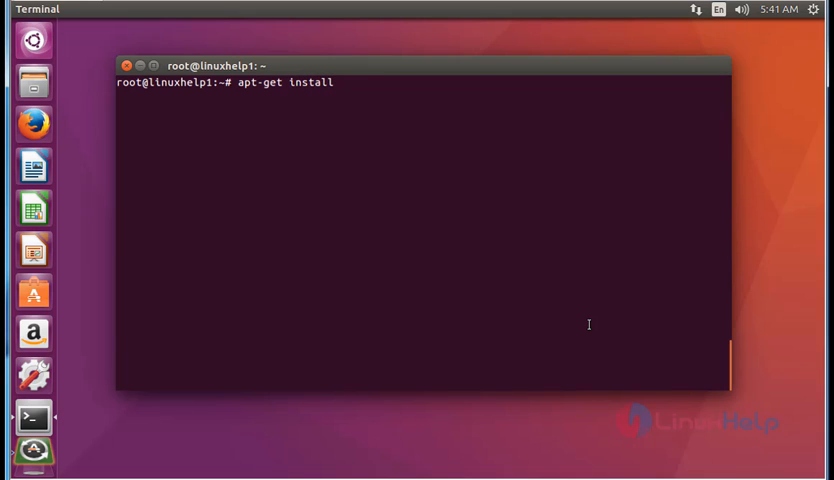
type("emacs")
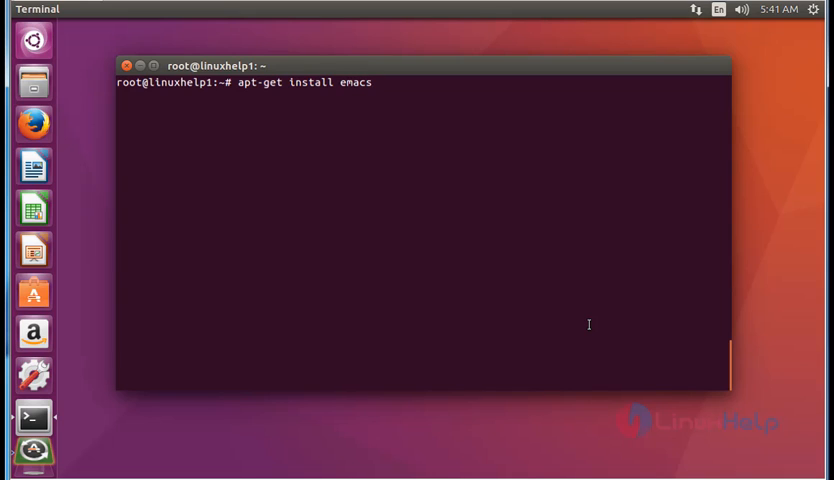
type("25")
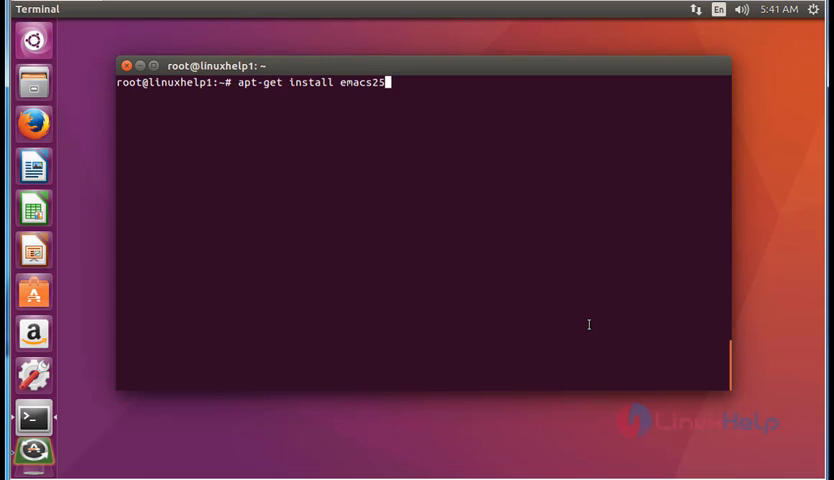
key("Return")
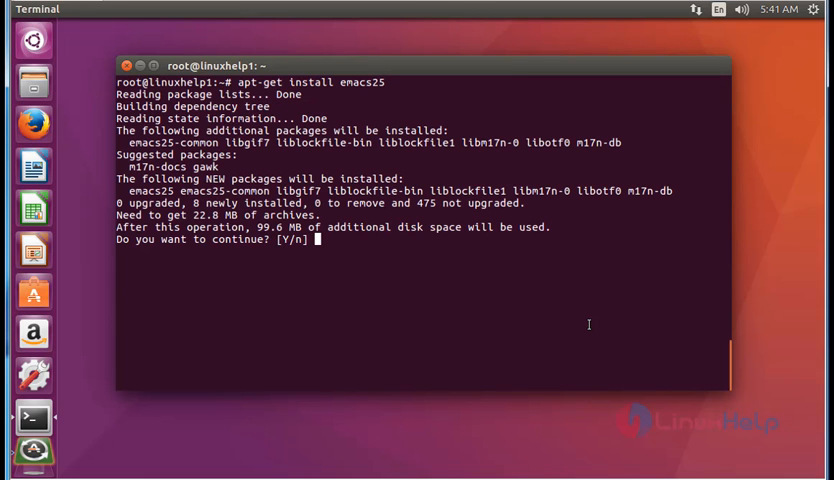
type("y")
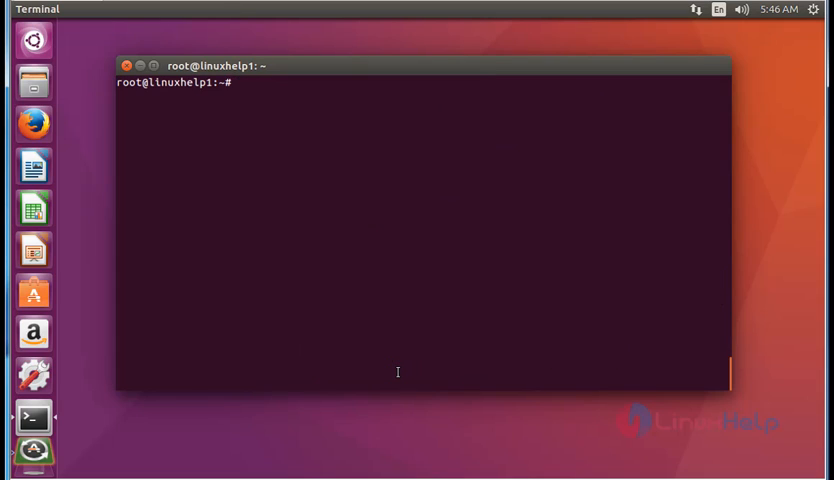
Launch Emacs 25 from the terminal with the emacs command
type("emacs")
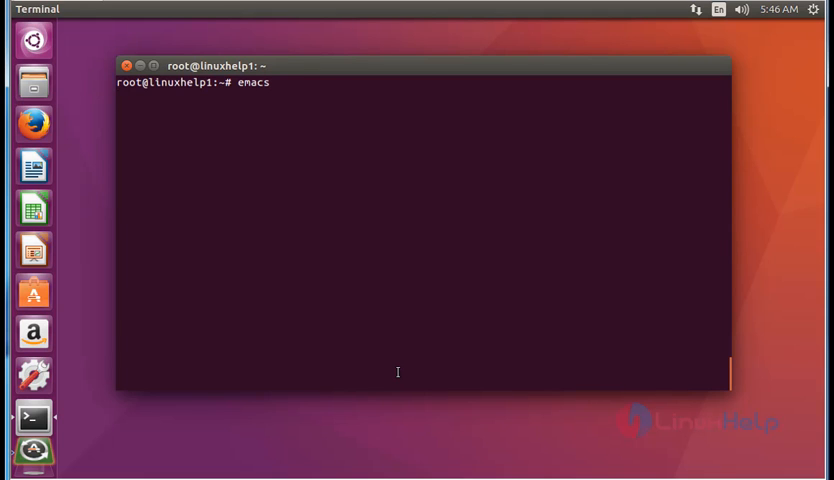
key("Return")
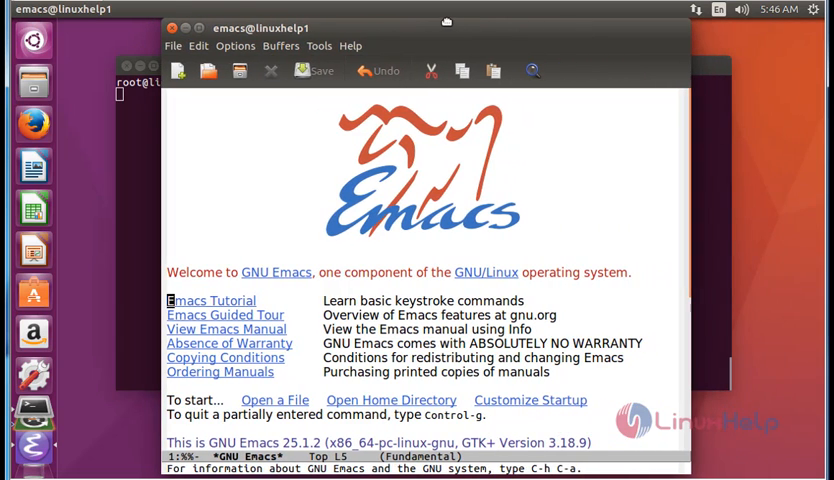
mouse_move(353, 184)
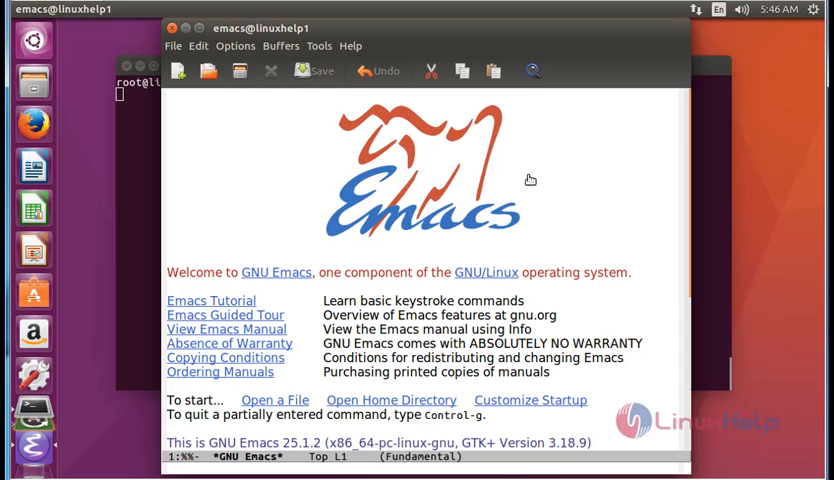
Open the Find file dialog from the New File toolbar icon
left_click(175, 46)
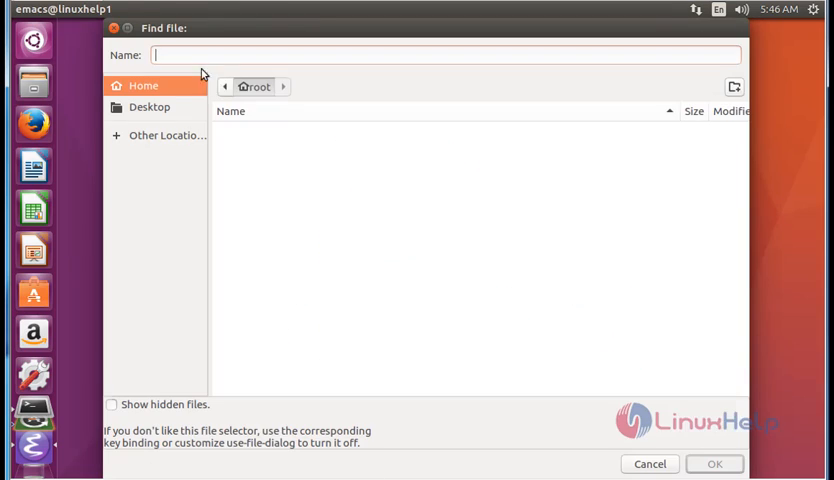
Create a new file named 'testing' from the Find file dialog
type("t")
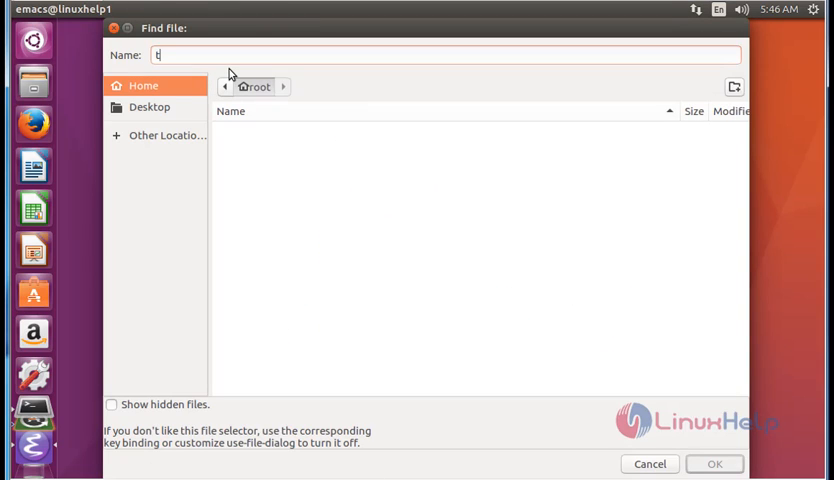
type("est")
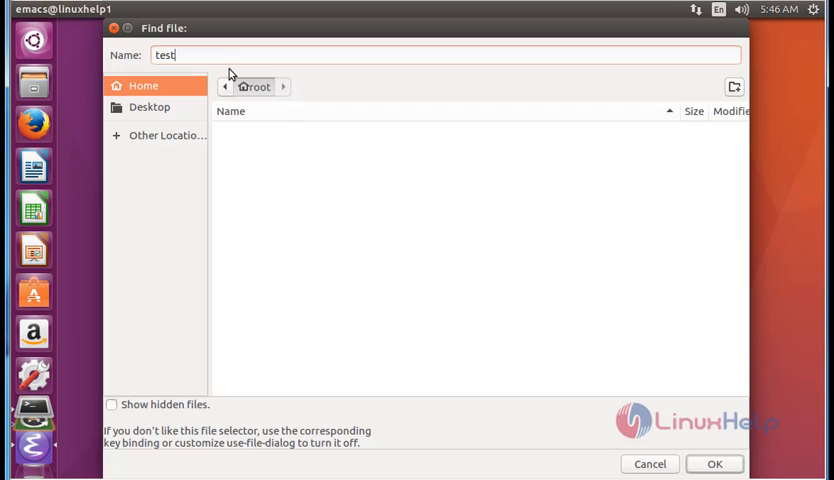
left_click(714, 463)
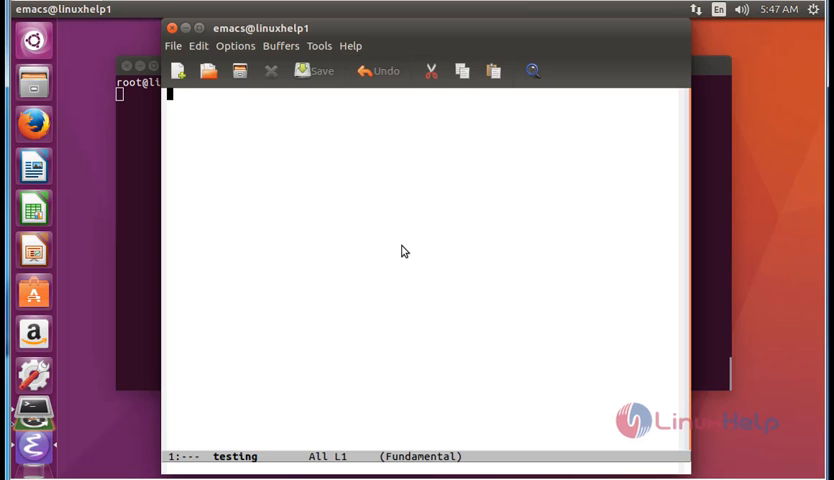
Type 'welcome to linuxhelp.com' into the testing buffer
type("welcome t")
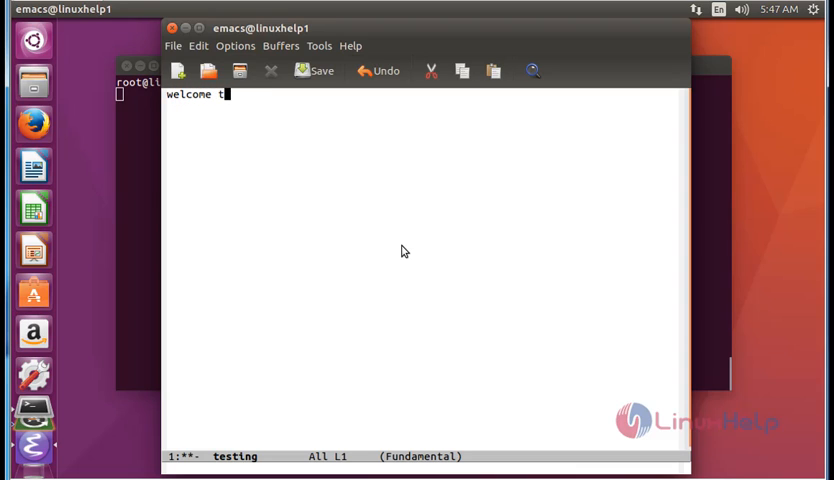
type("o linuxhelp.com")
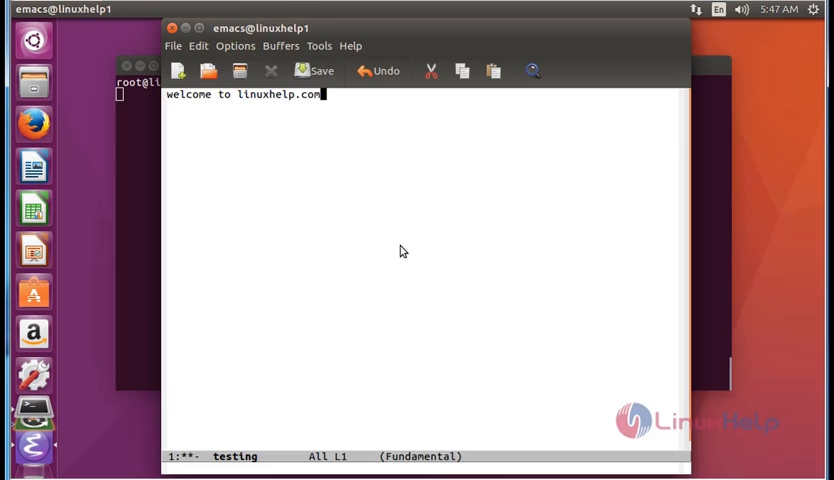
mouse_move(405, 220)
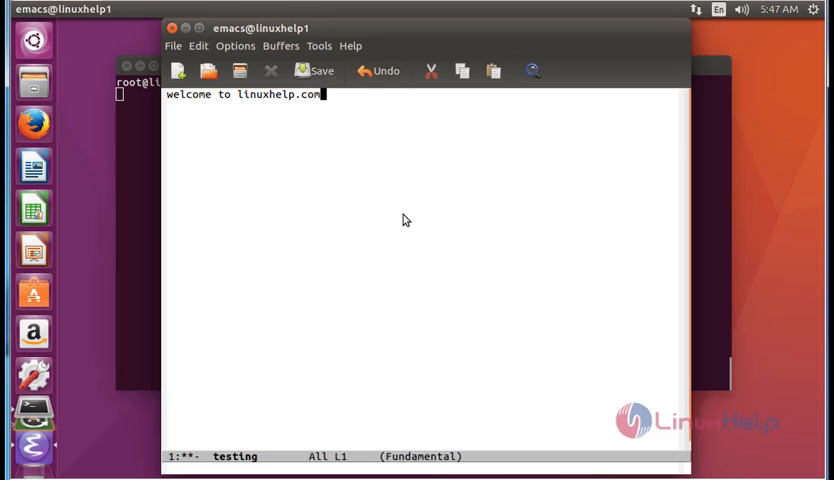